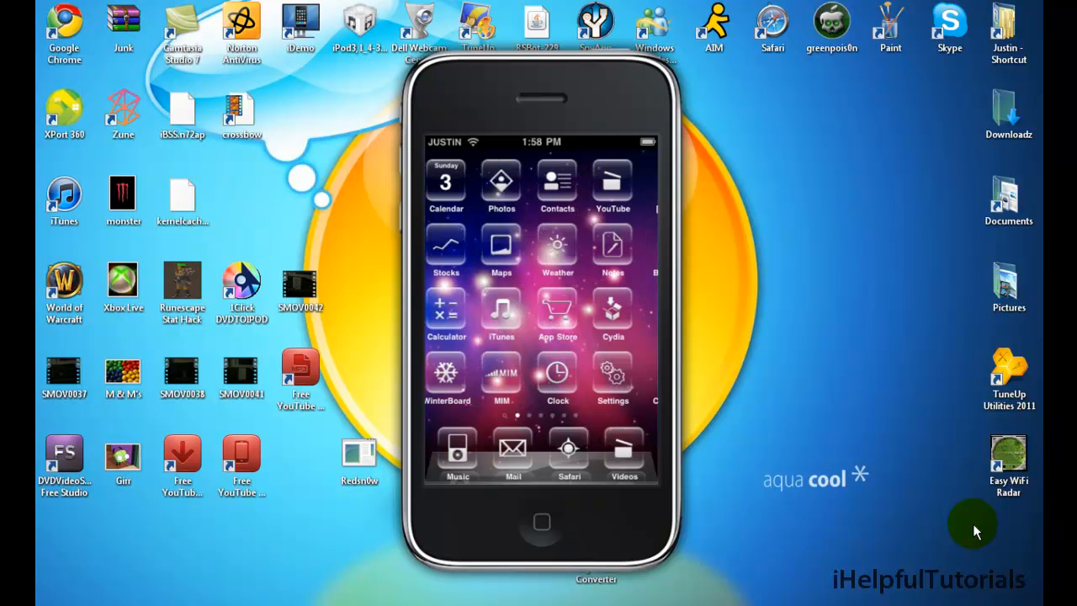
- Swipe across the home screen pages to reach and launch Cydia
scroll(left, 3)
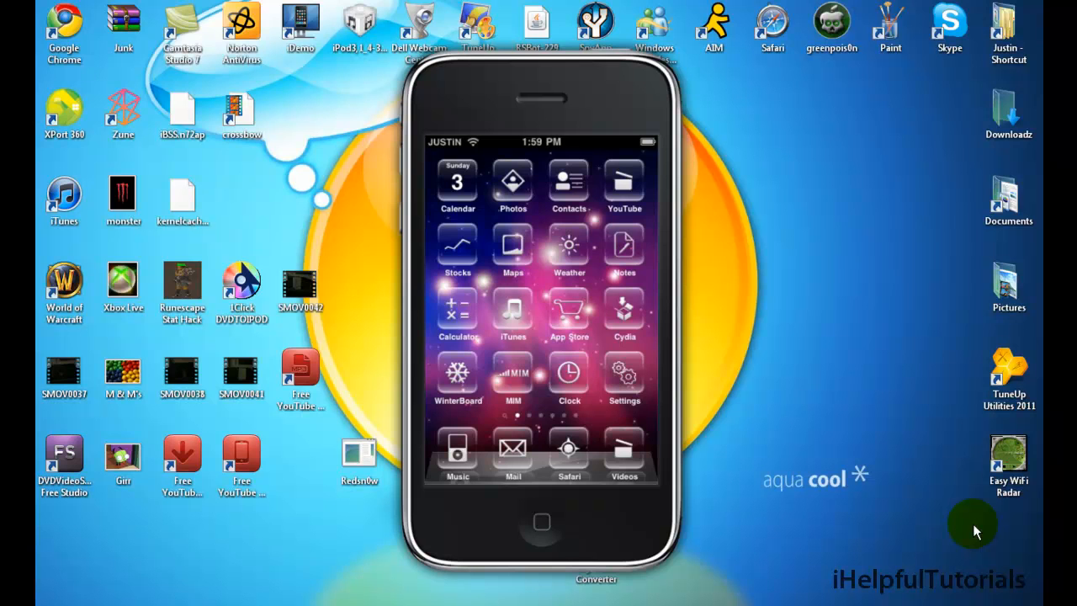
mouse_move(614, 586)
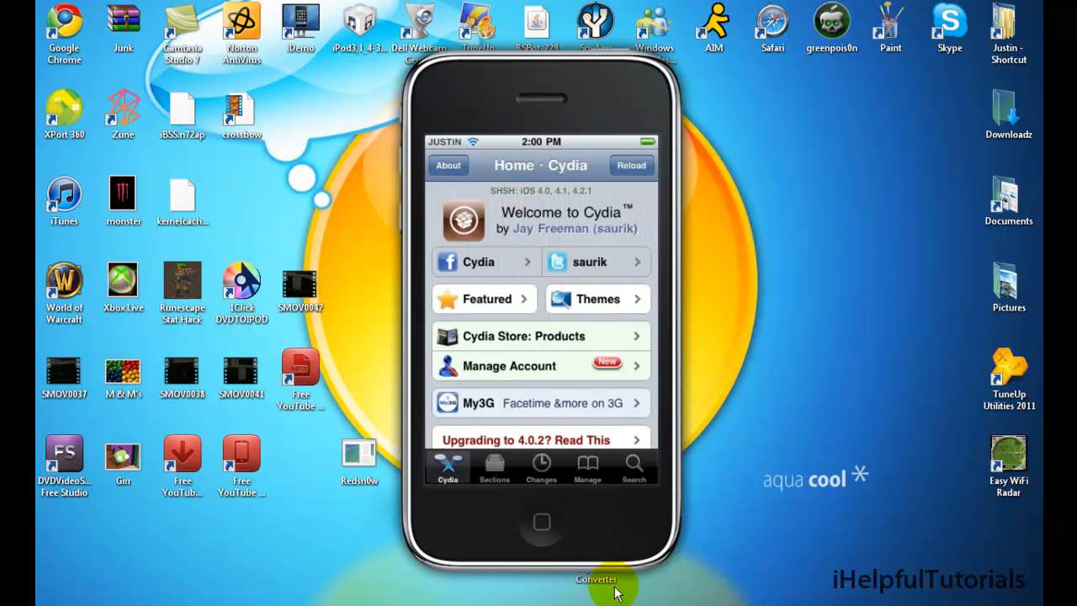
- Search Cydia for 'FakeCarrier', view the installed 1.3 package details, then return home
click(632, 468)
text(Display)
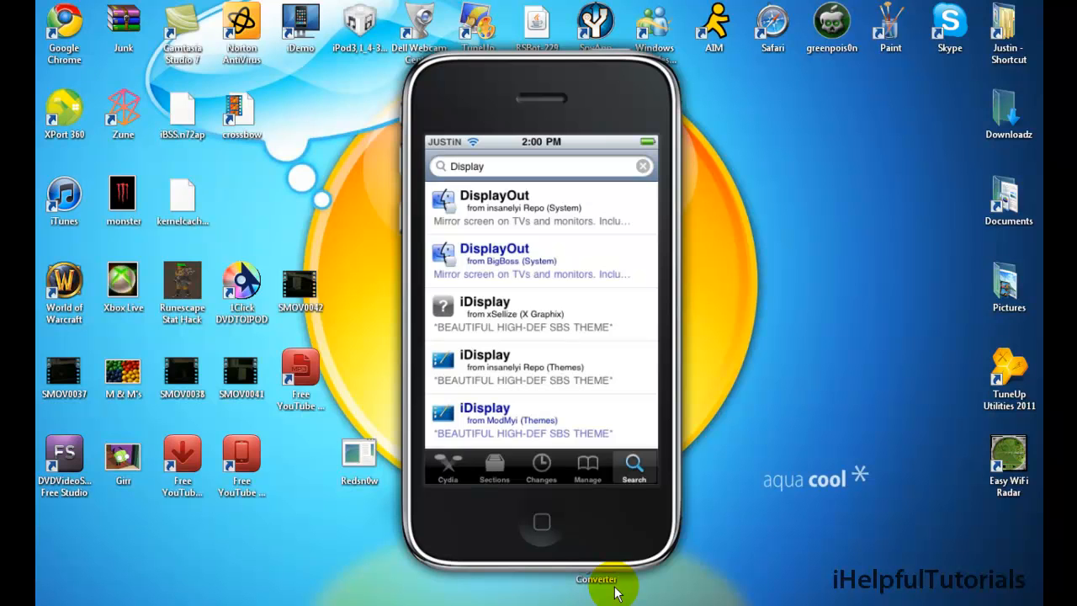
click(643, 166)
text(Fakecarrier)
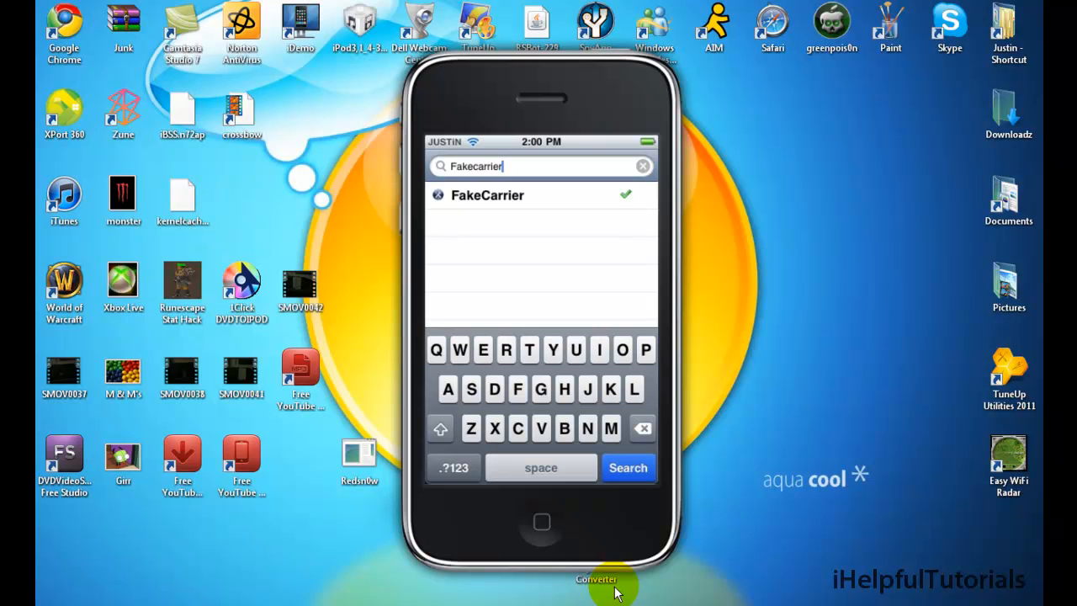
click(538, 195)
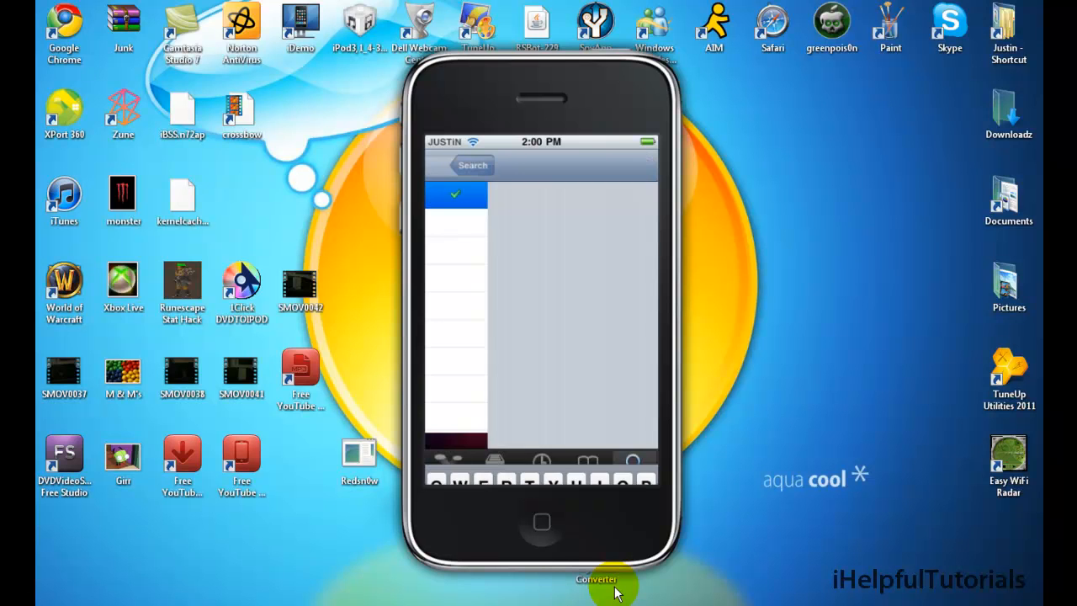
click(455, 195)
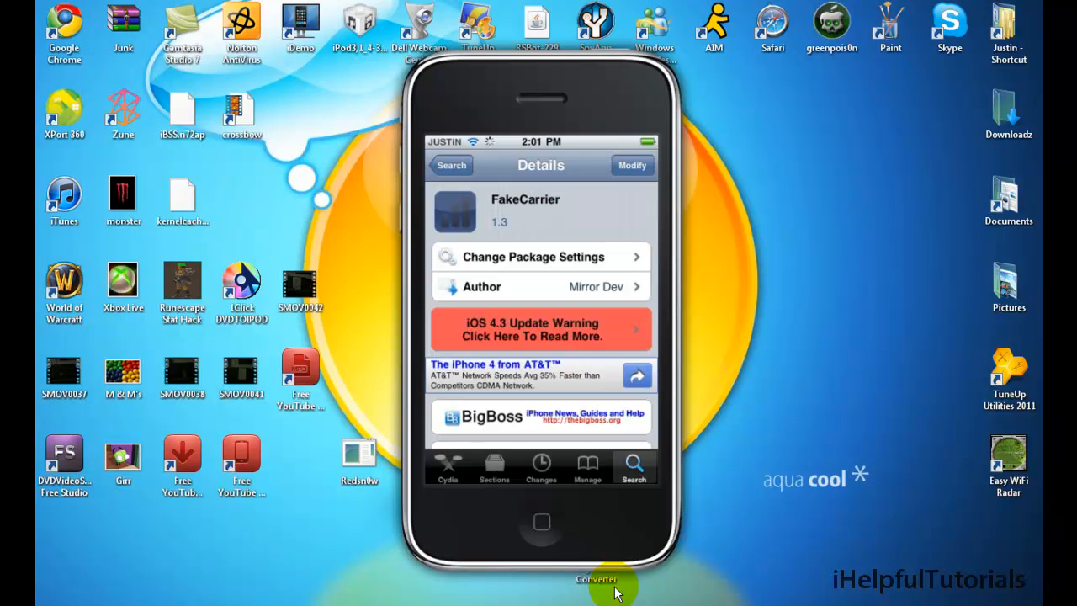
click(540, 521)
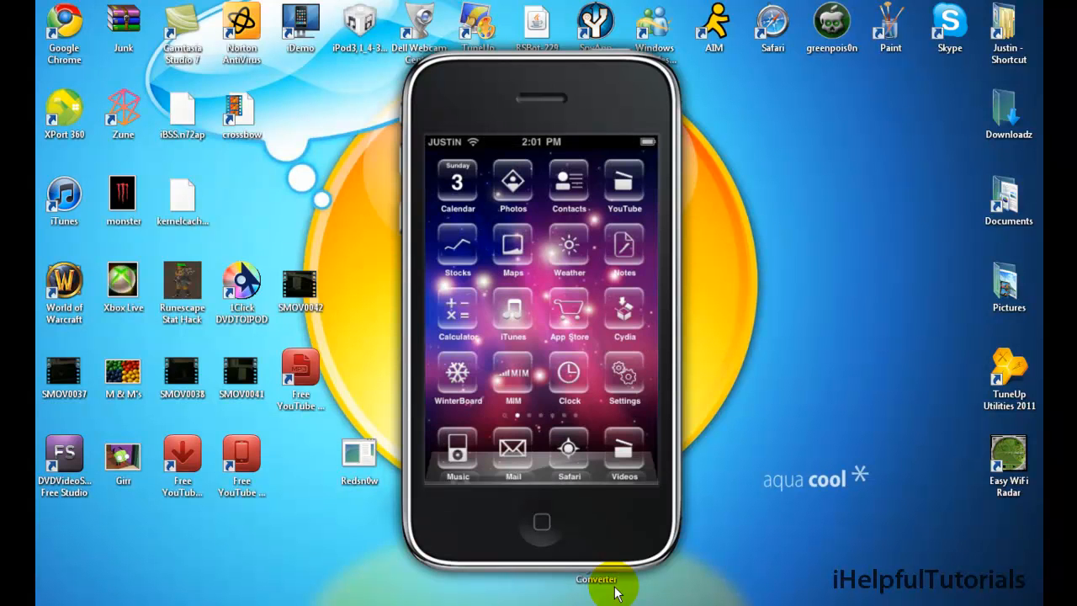
- Swipe to the home screen page with FakeCarrier and launch it
scroll(left, 3)
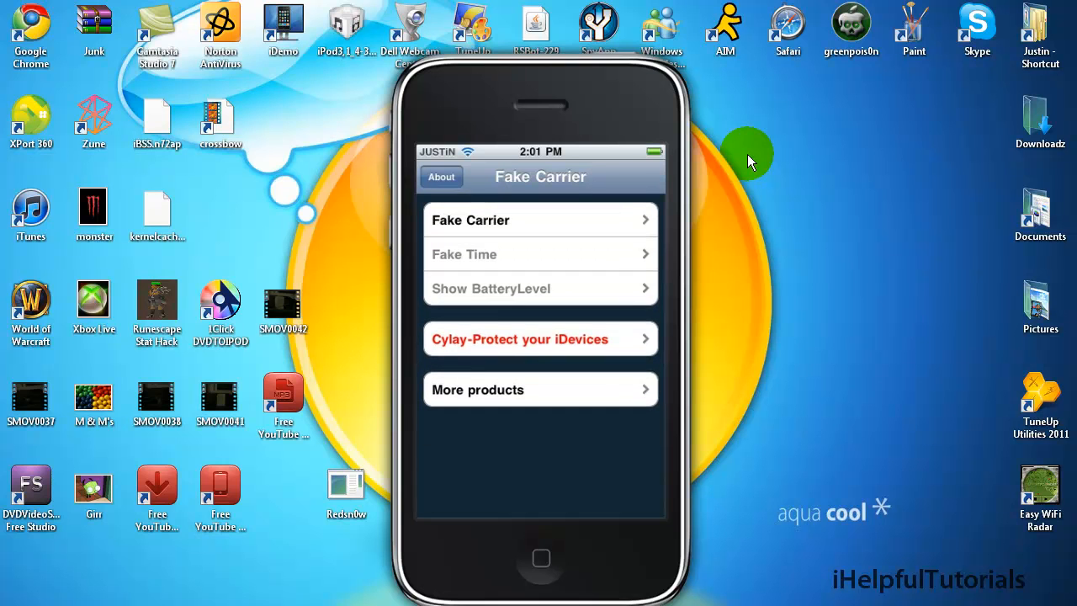
- Set the Fake Carrier name to 'Hi' so it shows in the status bar
click(542, 219)
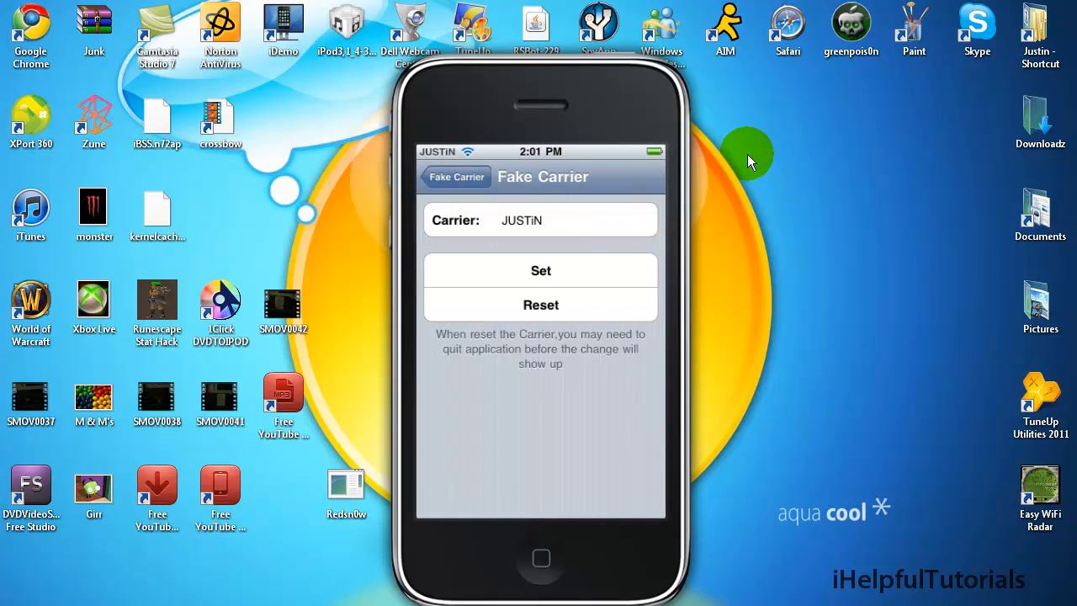
click(572, 219)
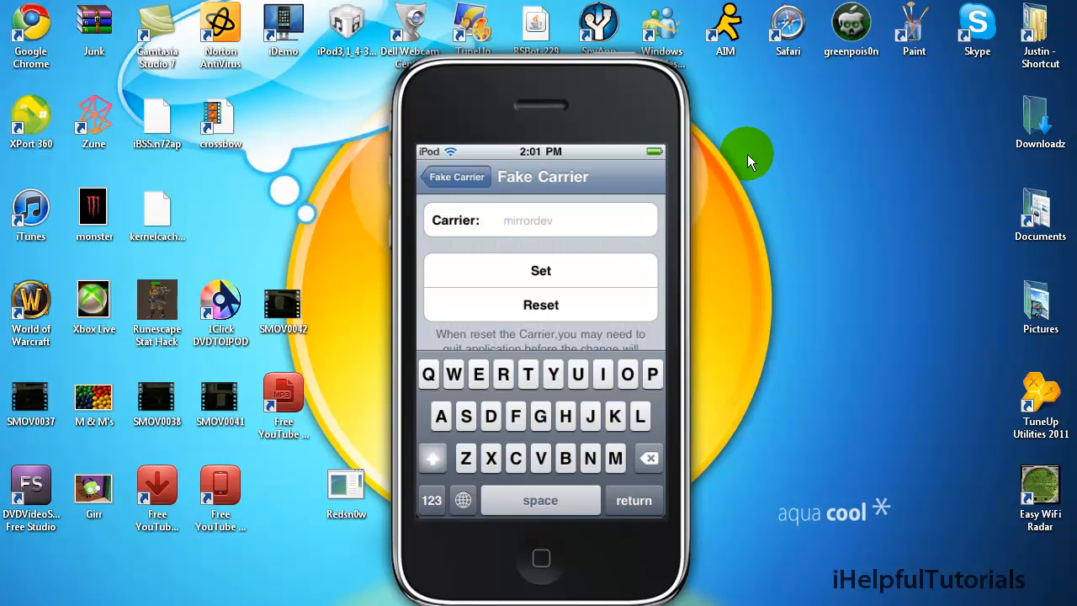
text(Hi)
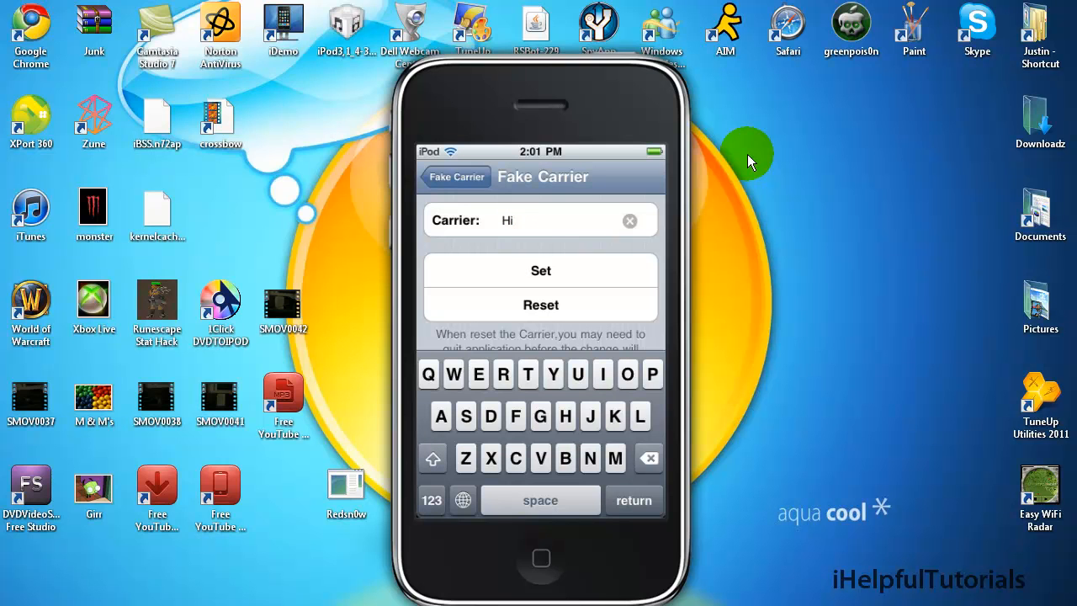
click(540, 269)
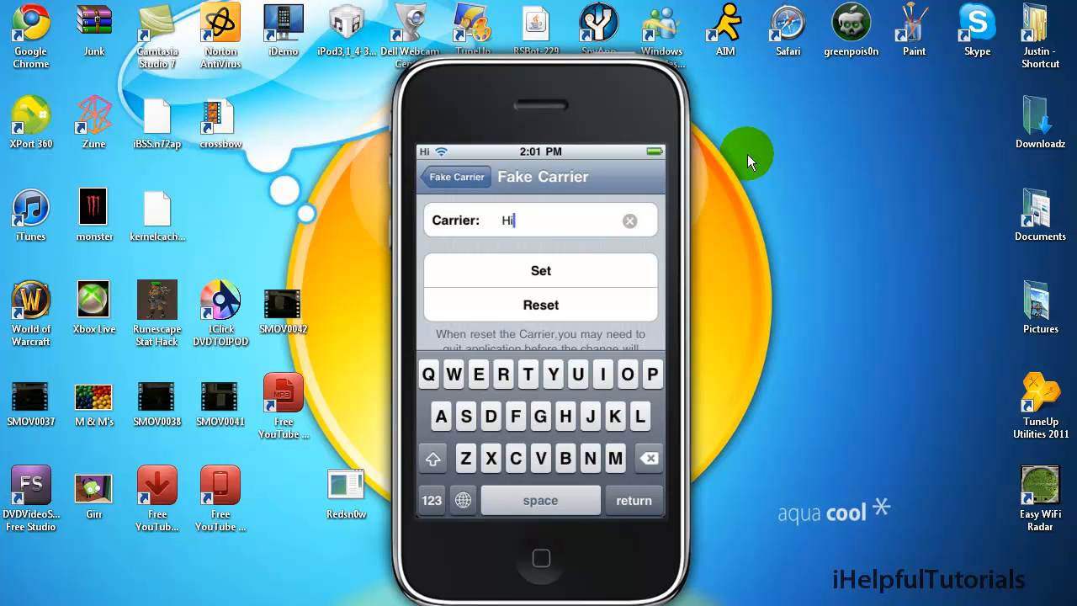
mouse_move(373, 173)
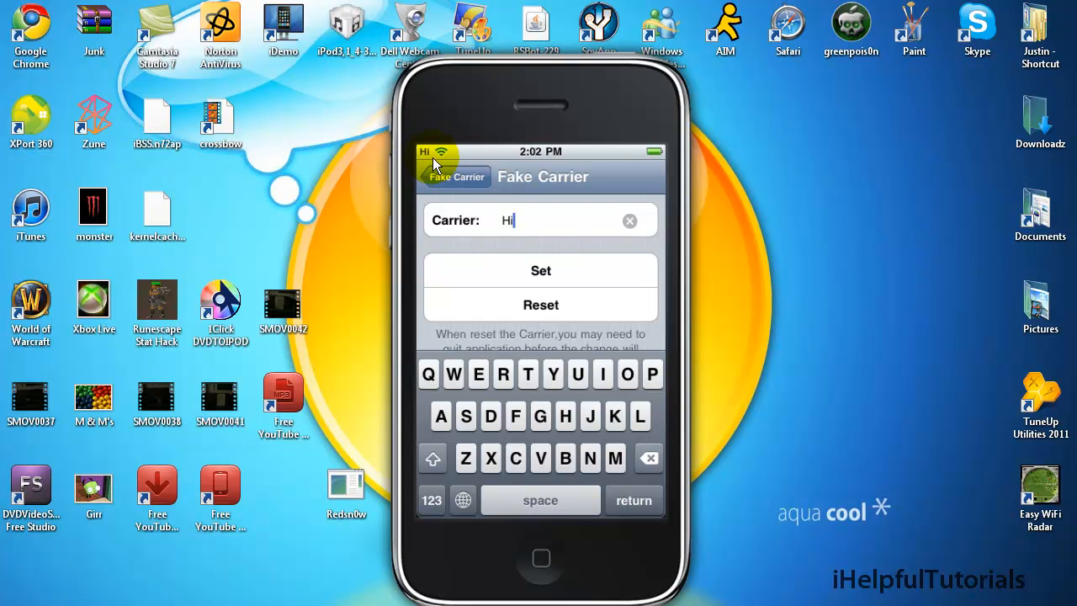
mouse_move(821, 182)
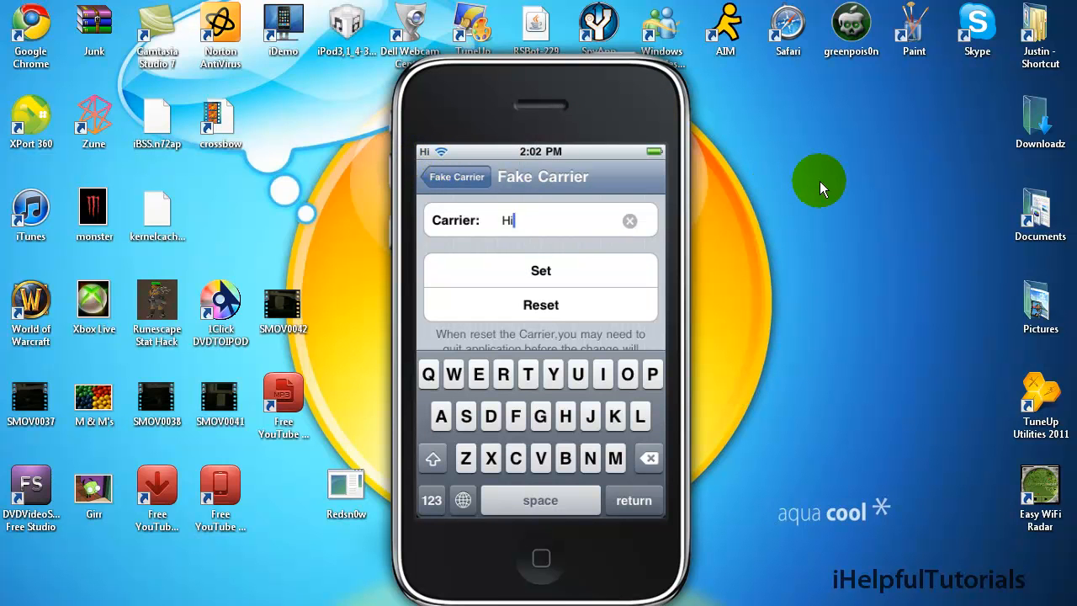
- Clear the carrier name field and return to the FakeCarrier main menu
click(629, 220)
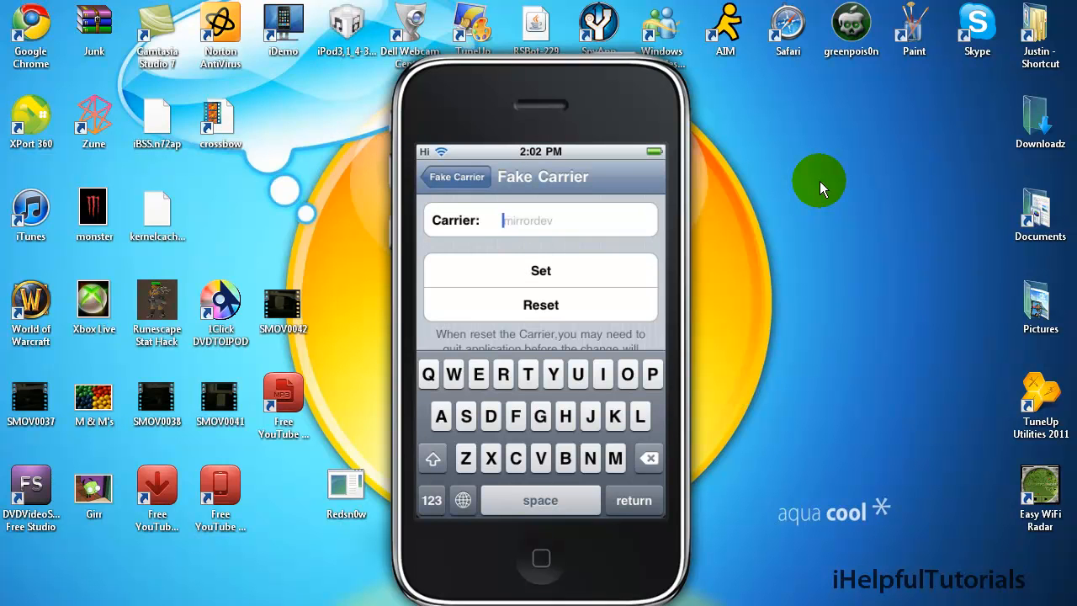
click(455, 176)
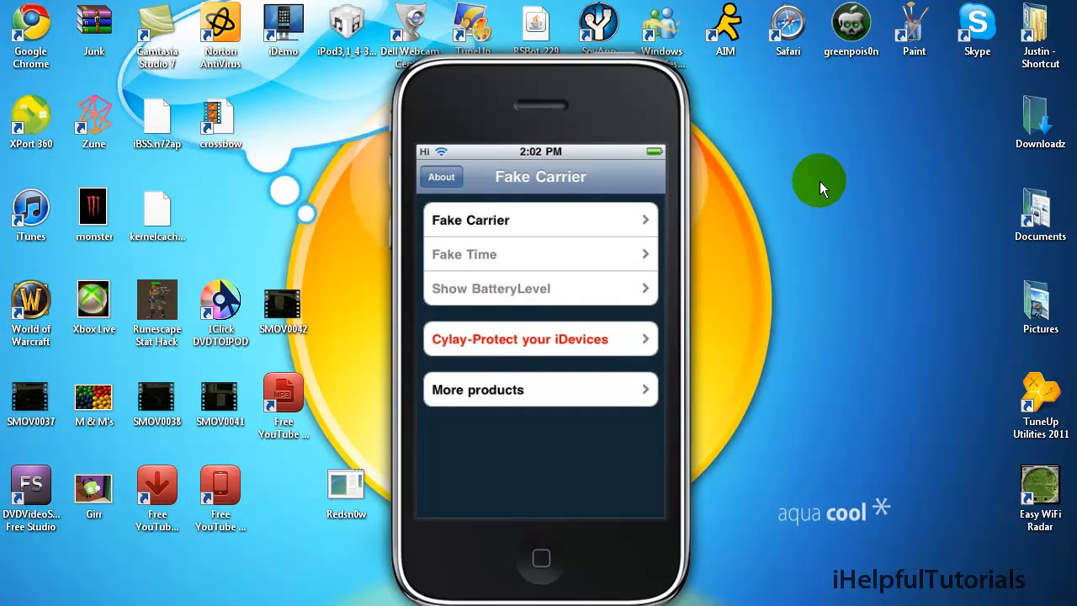
mouse_move(852, 31)
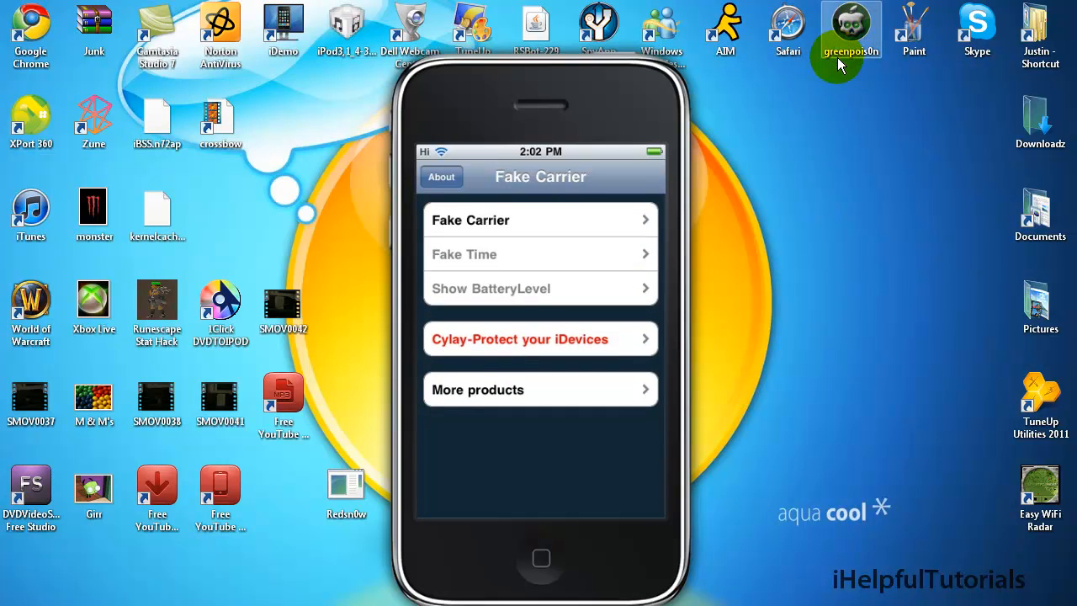
mouse_move(849, 47)
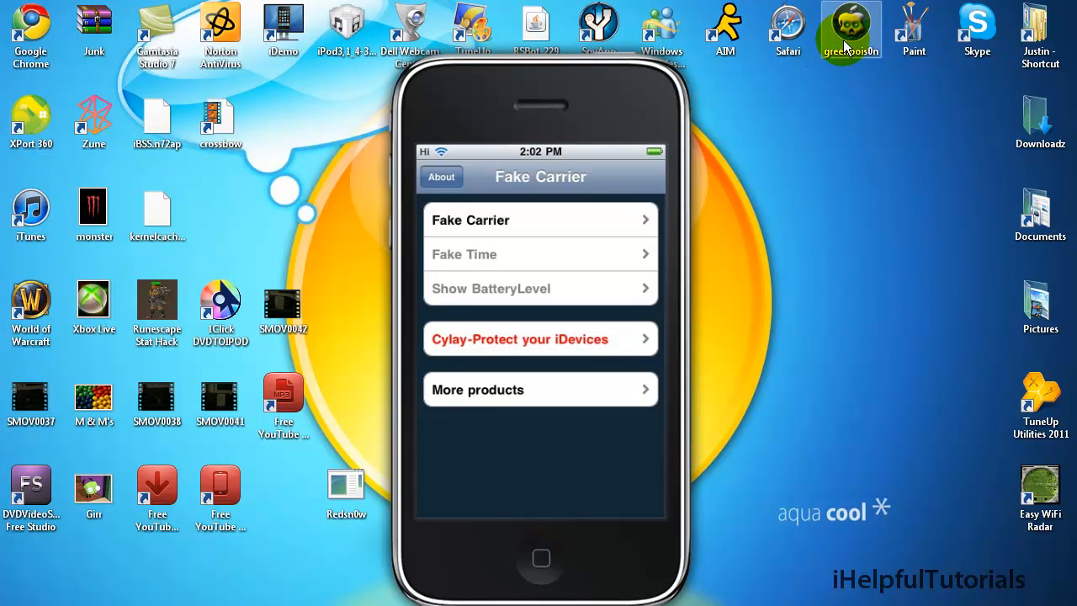